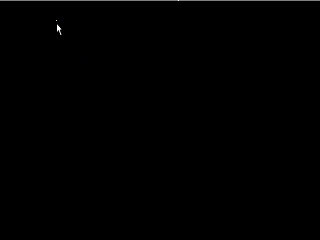
mouse_move(78, 44)
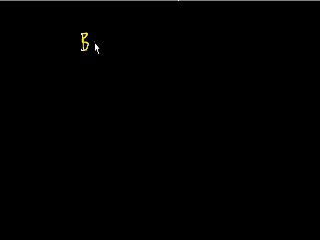
type("anky")
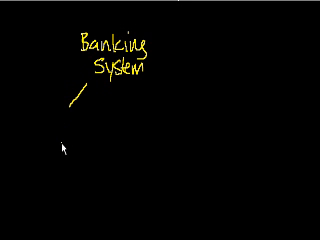
mouse_move(64, 148)
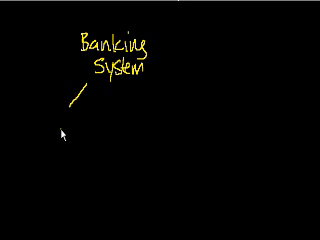
mouse_move(56, 116)
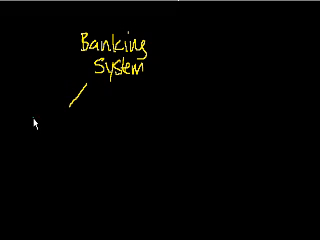
type("Fractional")
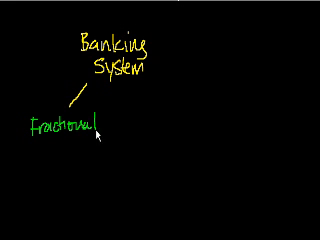
type("Reserve")
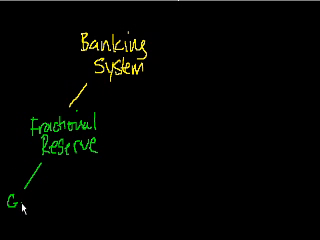
type("old")
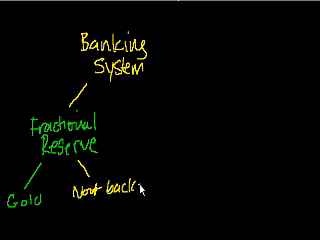
type("ed")
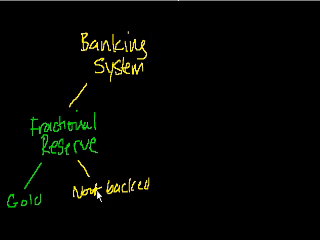
type("GG")
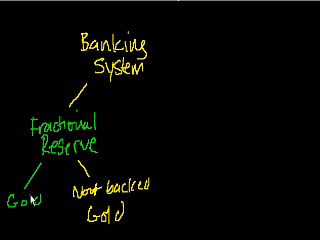
mouse_move(190, 96)
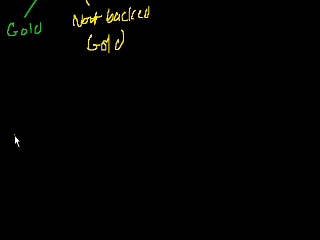
mouse_move(32, 134)
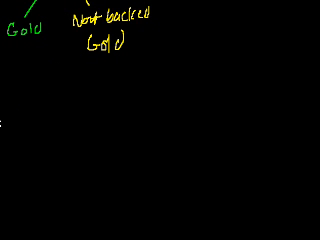
type("M")
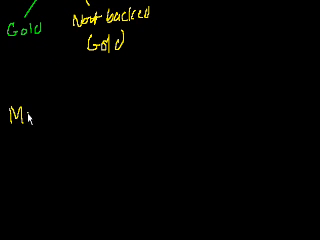
type("Money")
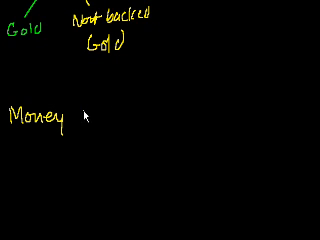
type("Wealth")
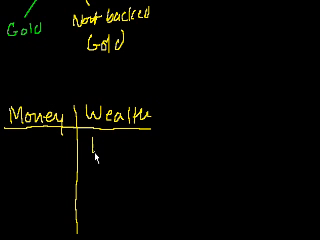
type("Land")
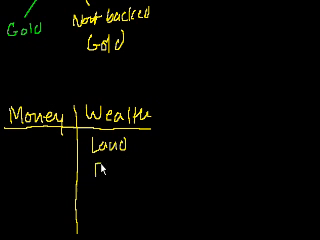
type("Food")
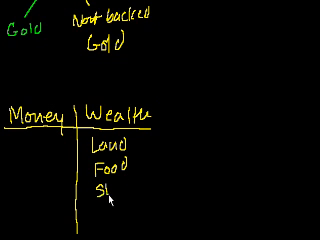
type("Shelte")
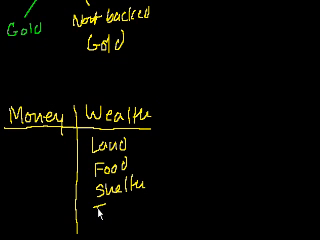
type("Transportation")
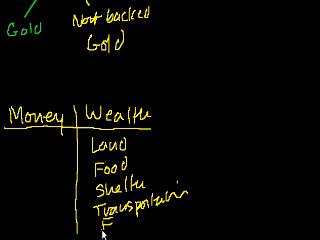
type("Entertainmen")
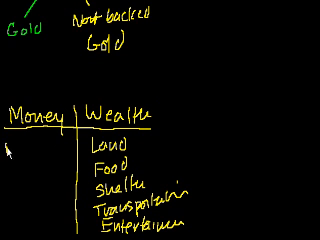
type("Medium")
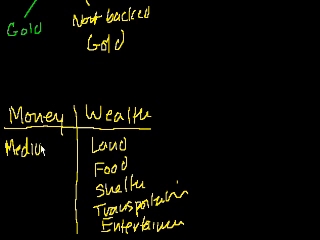
type("of")
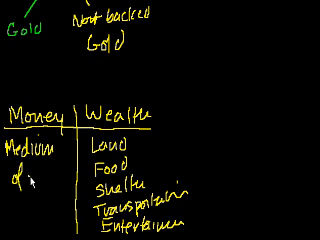
type("exchange")
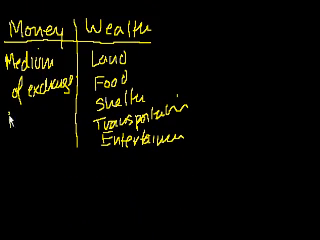
type("Paper")
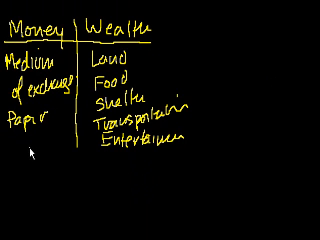
type("Mo")
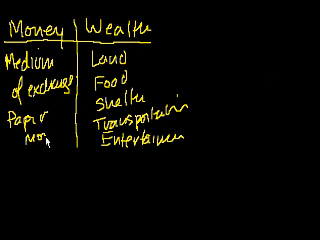
type("How")
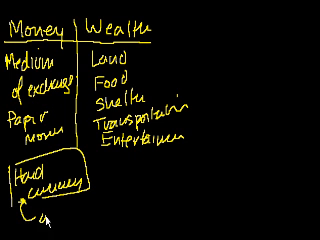
type("gold")
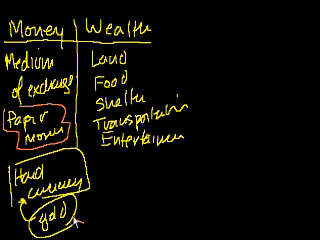
type("sca")
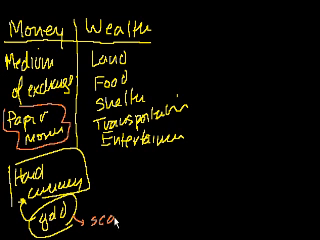
type("scarce")
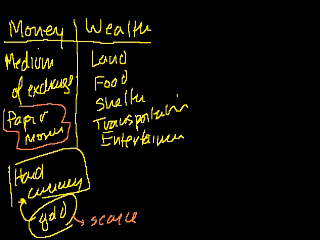
scroll("down", 3)
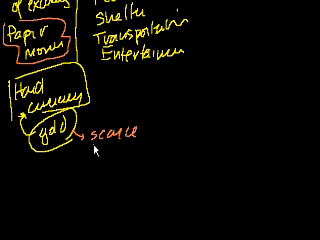
type("les")
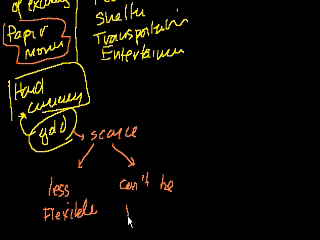
type("manipul")
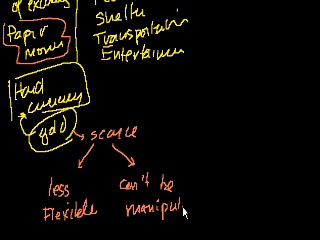
type("ed")
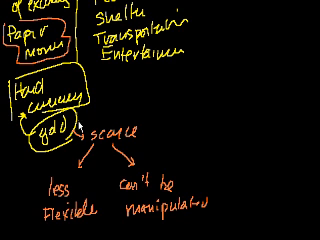
scroll("down", 3)
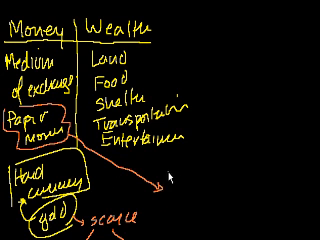
type("cont")
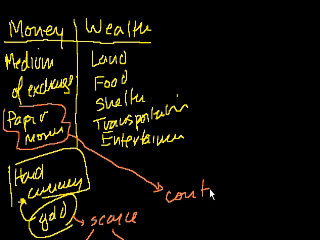
type("rollabl")
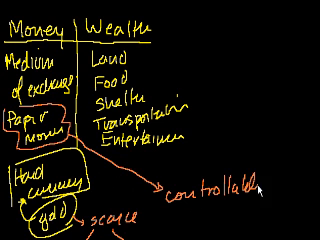
scroll("down", 3)
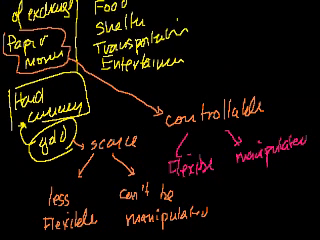
scroll("down", 3)
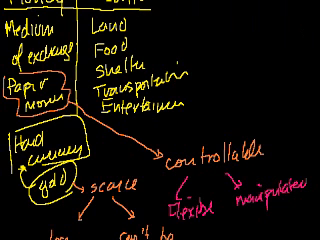
scroll("down", 3)
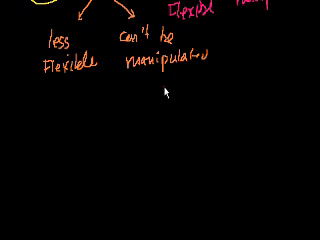
mouse_move(48, 118)
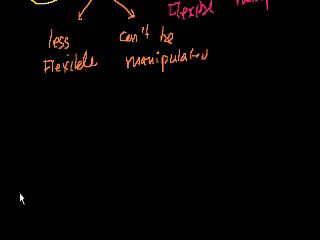
mouse_move(46, 134)
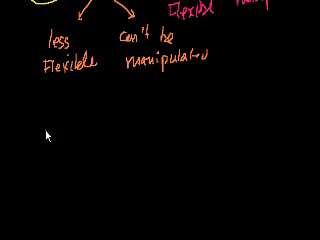
type("la")
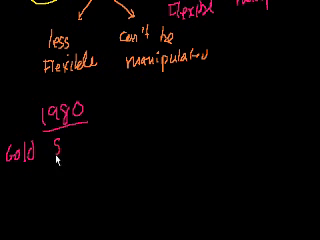
type("$2400")
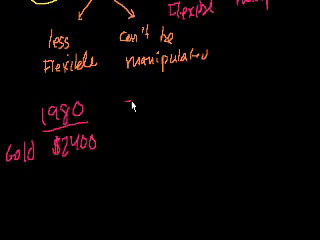
type("2009")
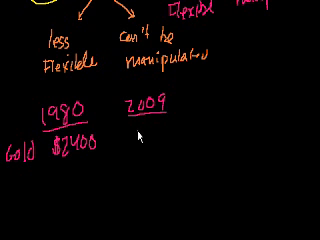
mouse_move(58, 176)
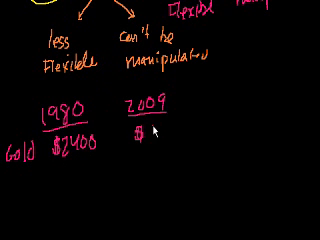
type("$840")
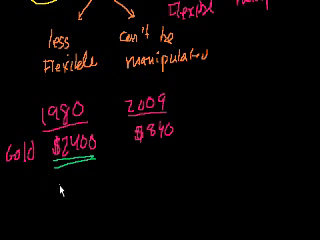
mouse_move(90, 100)
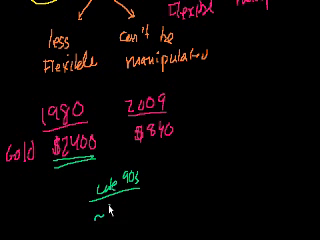
type("~$200")
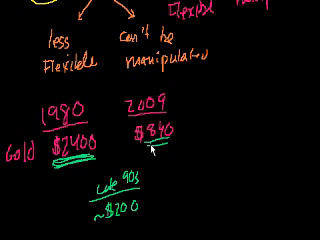
mouse_move(164, 144)
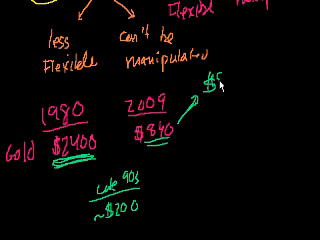
type("$800G")
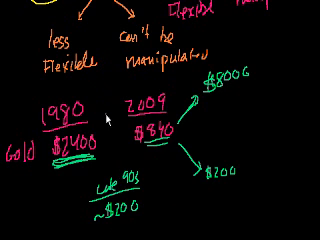
mouse_move(196, 136)
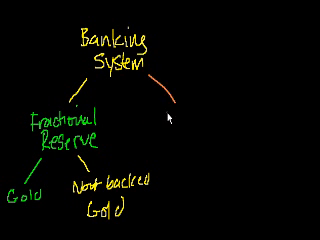
type("Full")
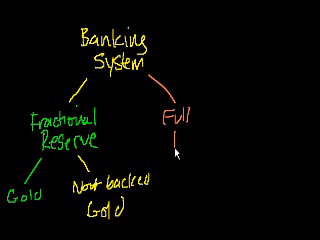
type("Reserve")
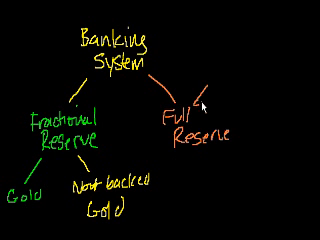
type("Less")
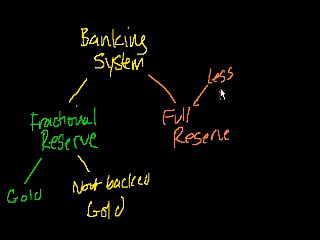
type("Flexible")
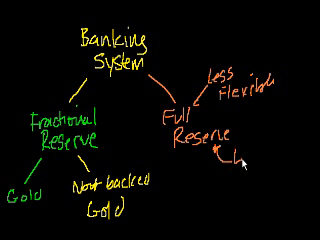
type("Less")
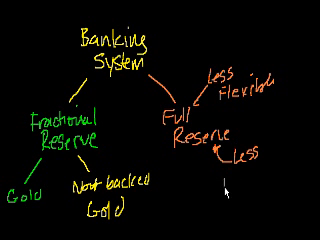
type("Manipulat")
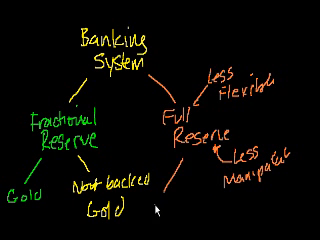
type("Gold")
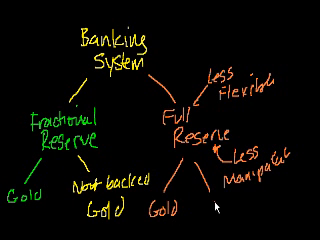
type("Not Gold")
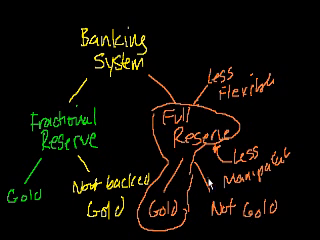
mouse_move(200, 152)
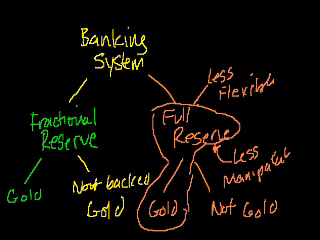
scroll("down", 3)
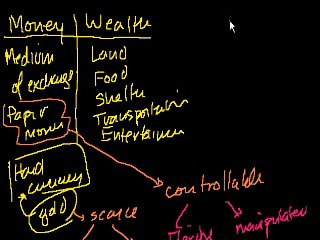
type("Gold")
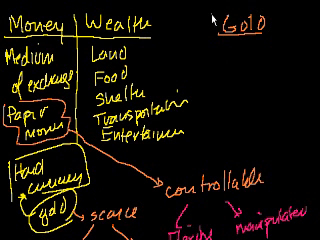
type("H")
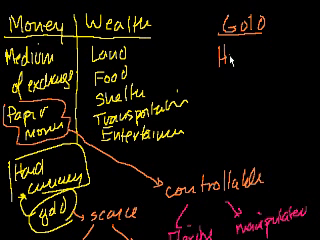
type("History")
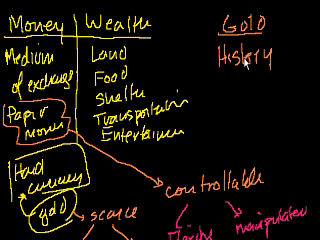
mouse_move(224, 94)
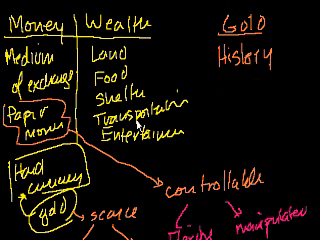
mouse_move(240, 64)
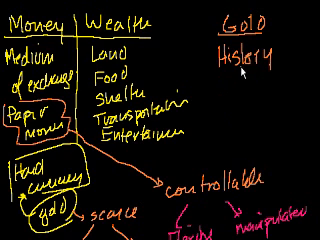